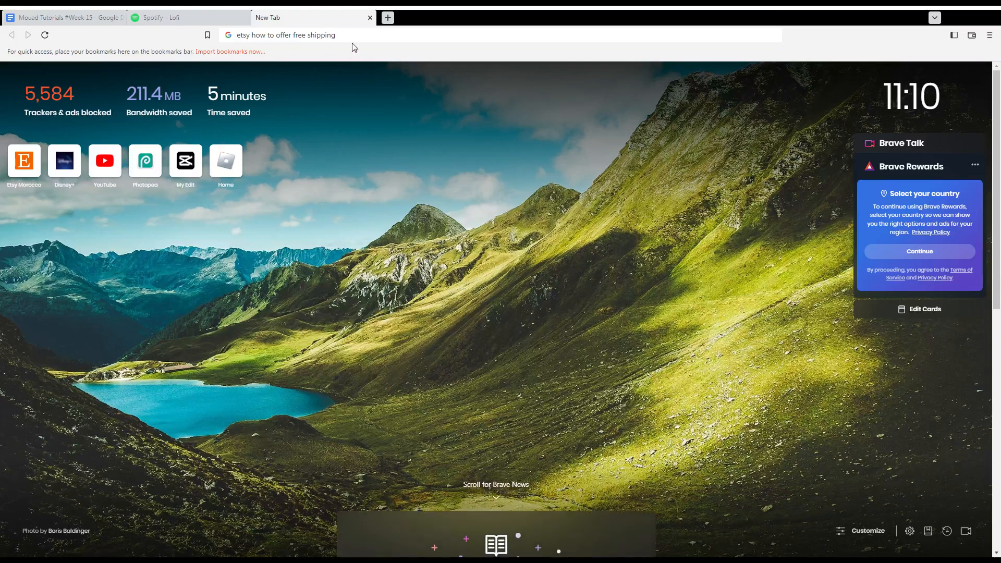
Step: Load etsy.com in the new Brave tab
{"action": "left_click", "coordinate": [384, 35]}
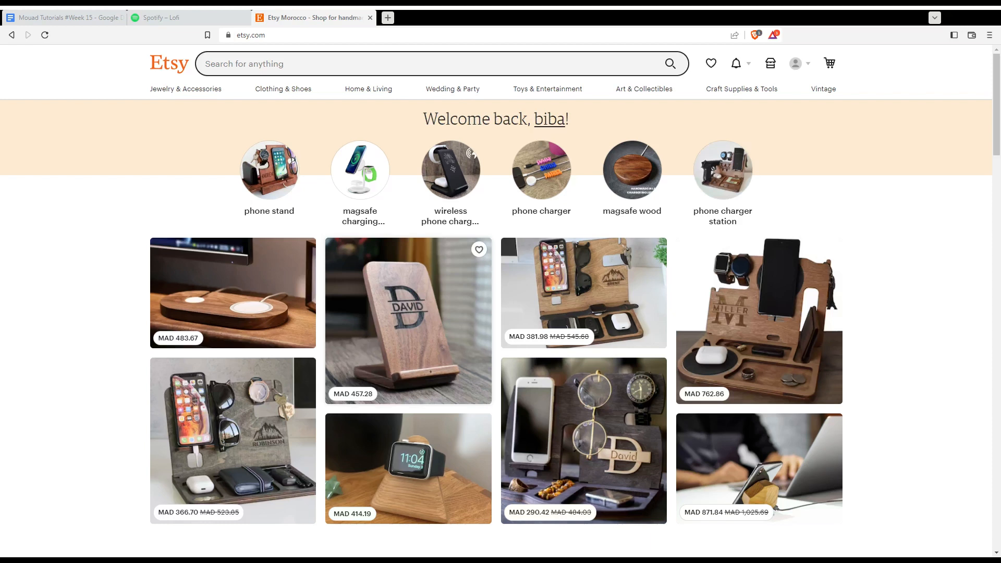
{"action": "mouse_move", "coordinate": [632, 191]}
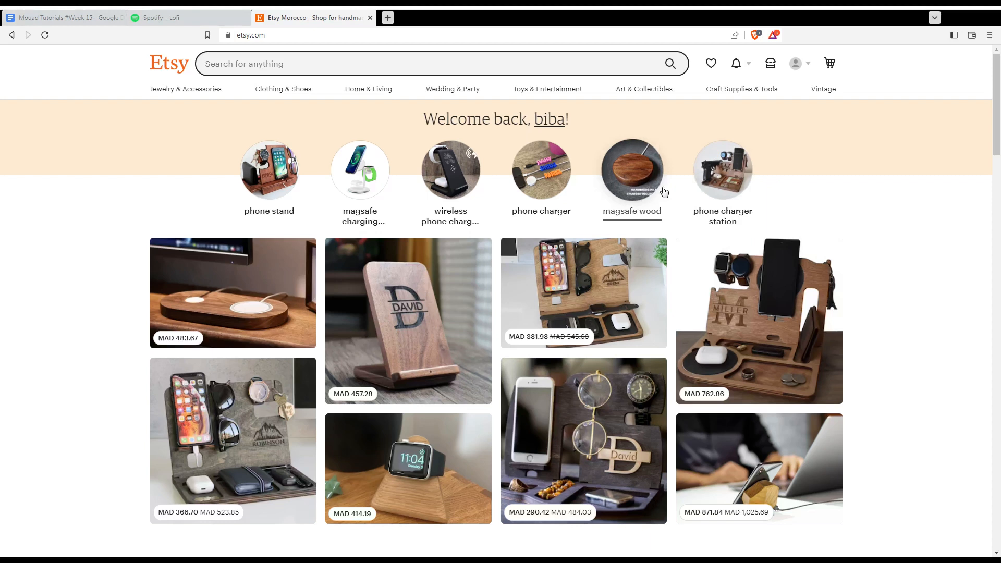
{"action": "mouse_move", "coordinate": [796, 110]}
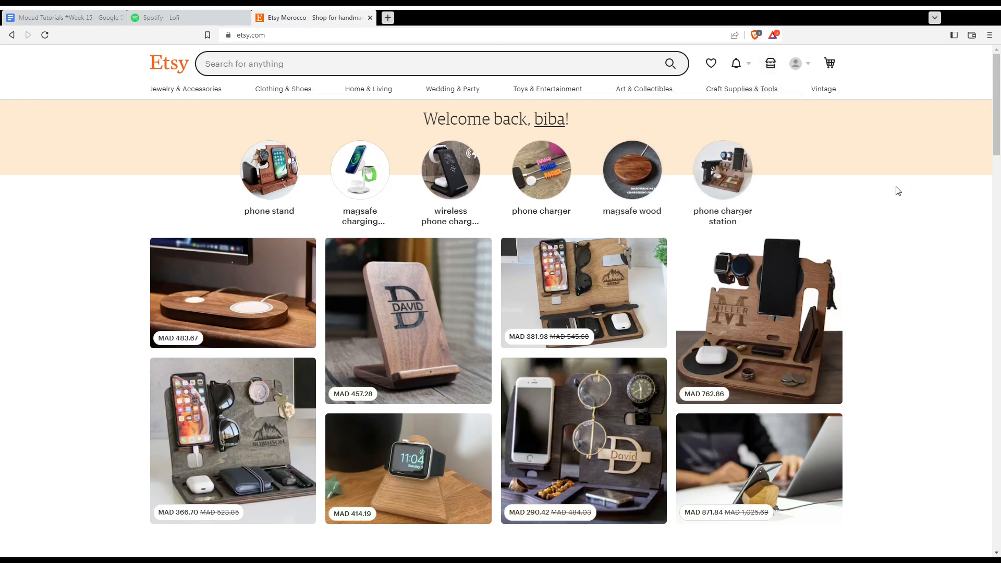
{"action": "mouse_move", "coordinate": [888, 191]}
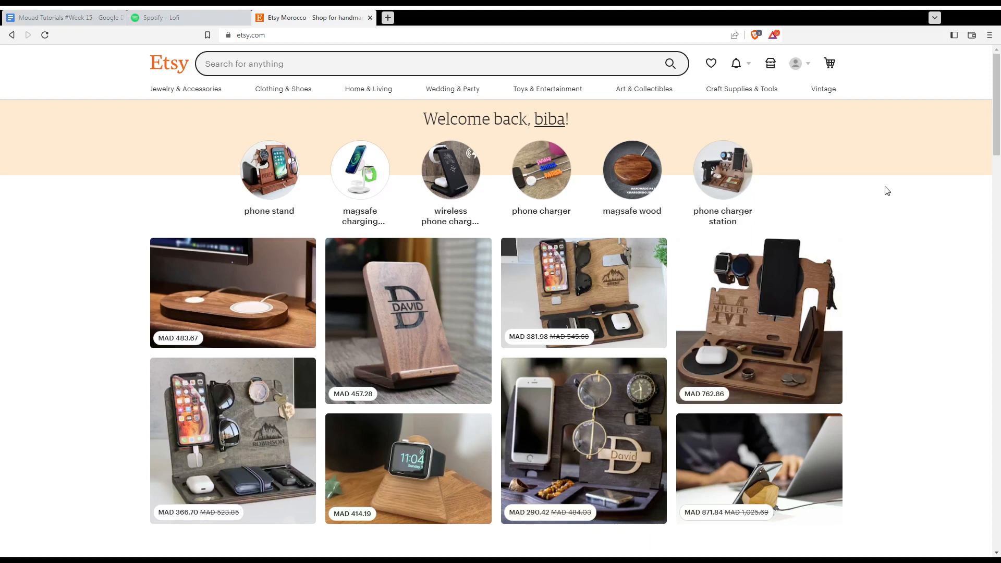
{"action": "mouse_move", "coordinate": [436, 266]}
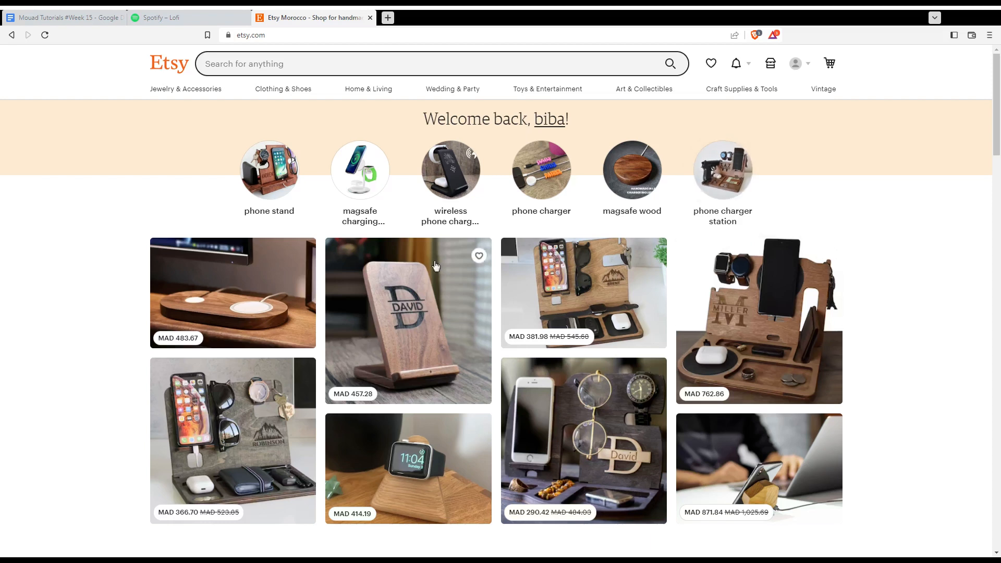
{"action": "mouse_move", "coordinate": [395, 384]}
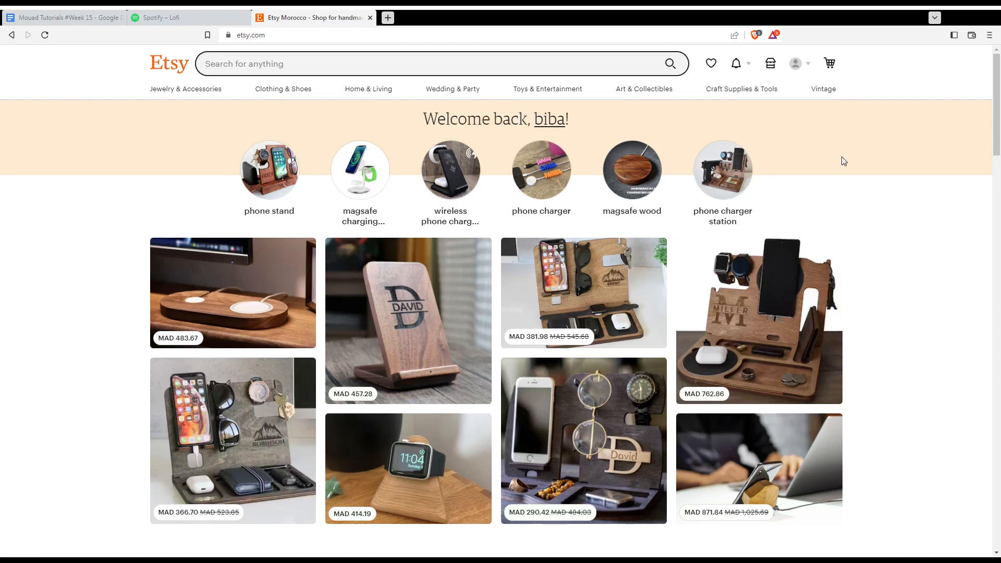
{"action": "mouse_move", "coordinate": [770, 63]}
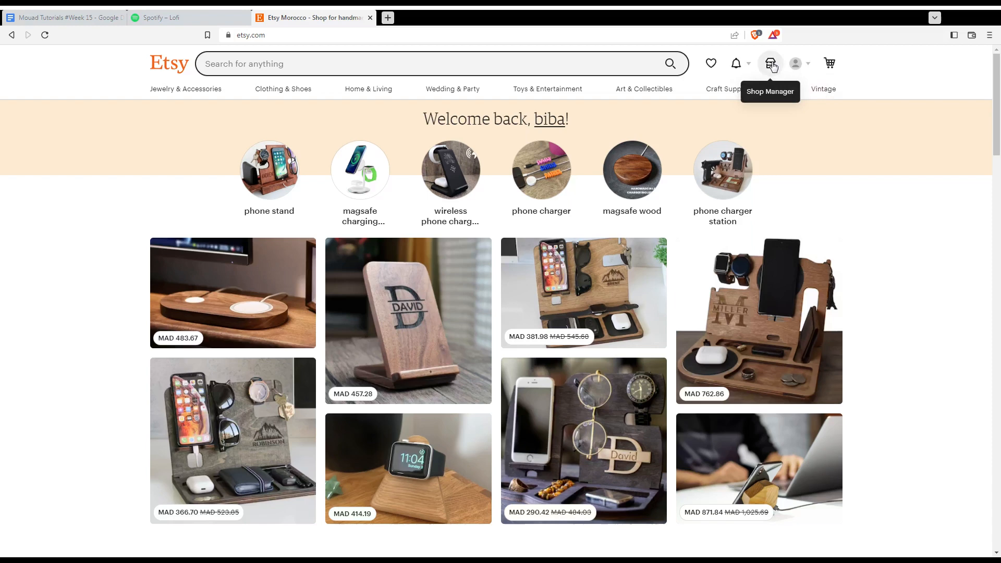
Step: Go from Shop Manager through Settings to the Shipping settings page
{"action": "left_click", "coordinate": [770, 63]}
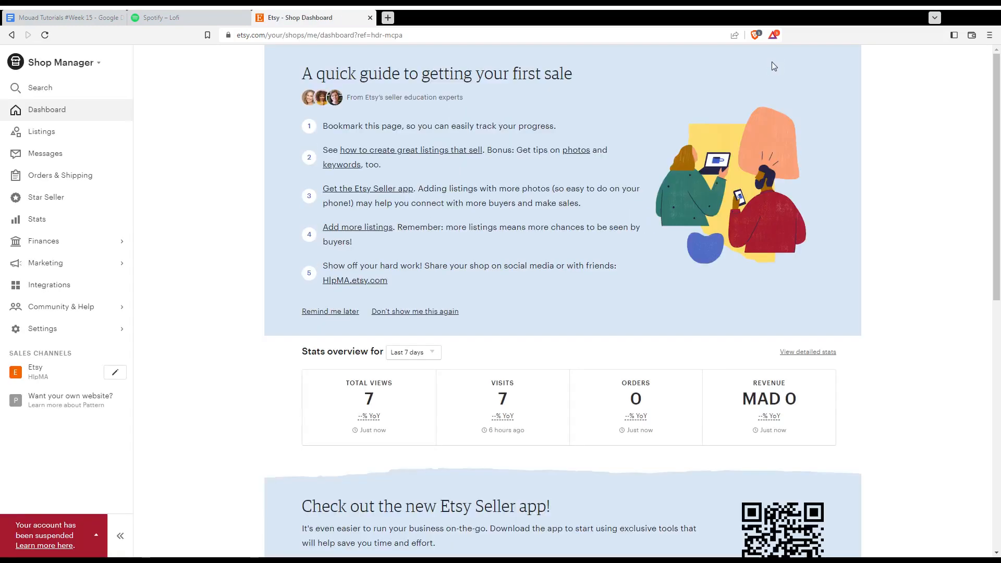
{"action": "mouse_move", "coordinate": [253, 285]}
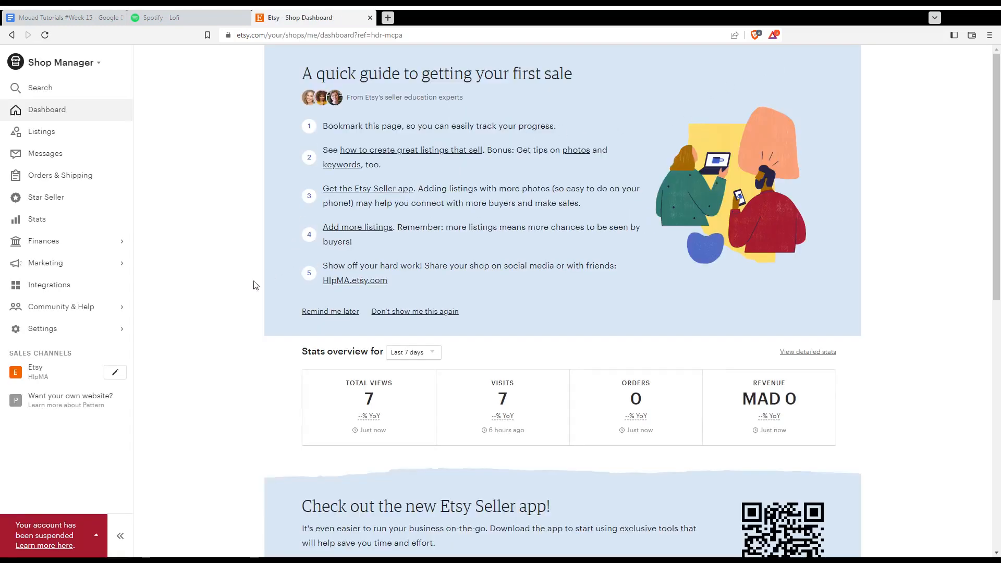
{"action": "left_click", "coordinate": [42, 327]}
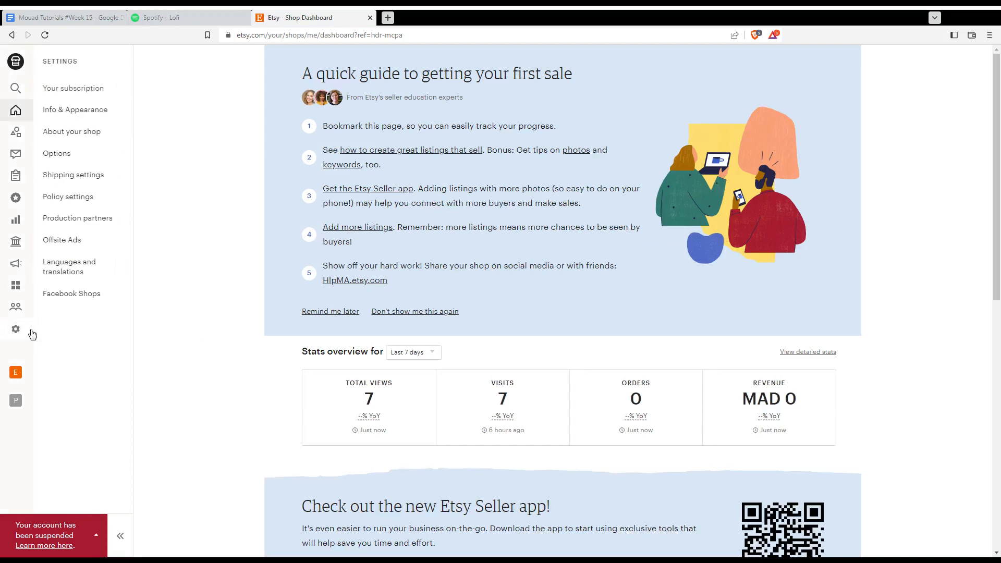
{"action": "mouse_move", "coordinate": [47, 333]}
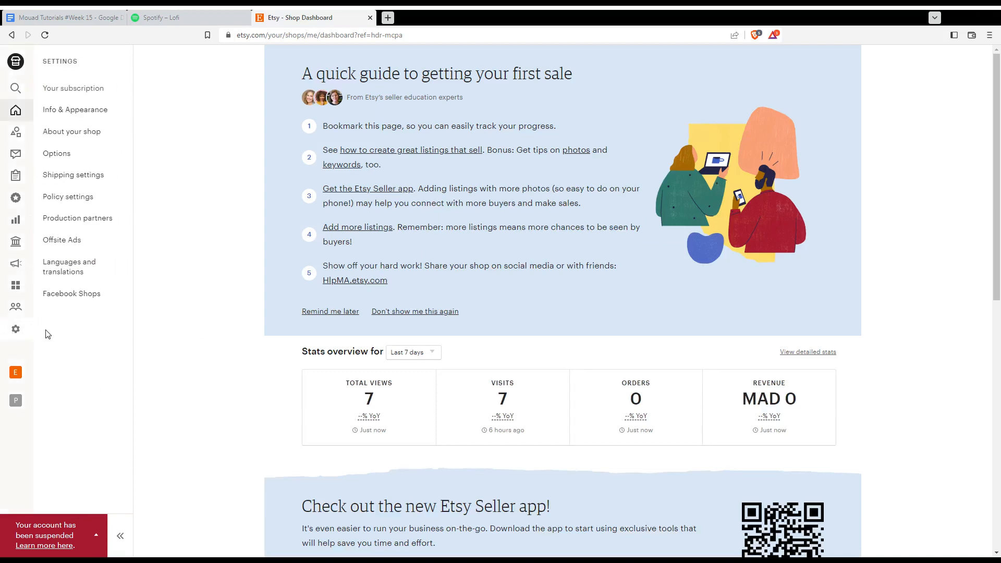
{"action": "mouse_move", "coordinate": [73, 88]}
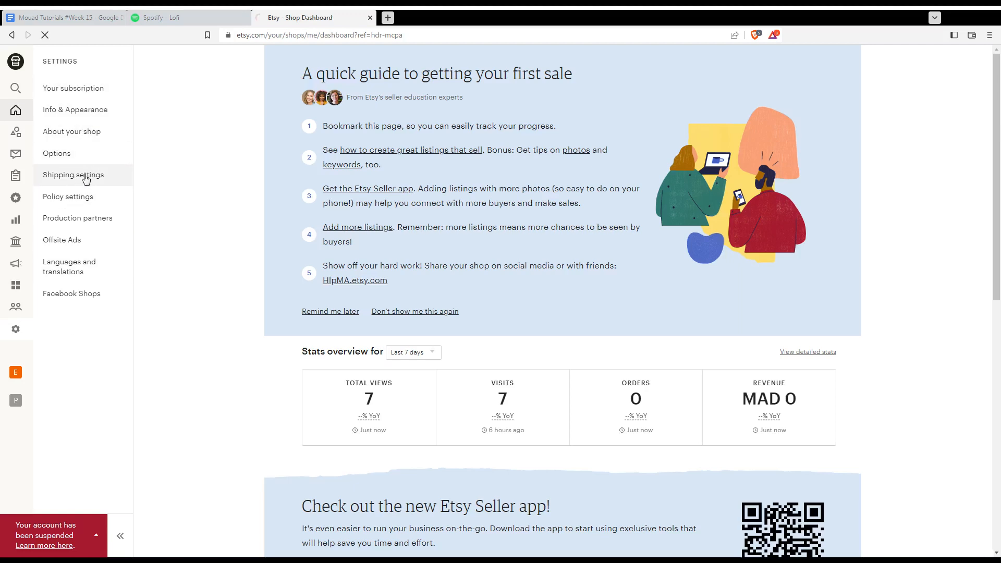
{"action": "left_click", "coordinate": [73, 175]}
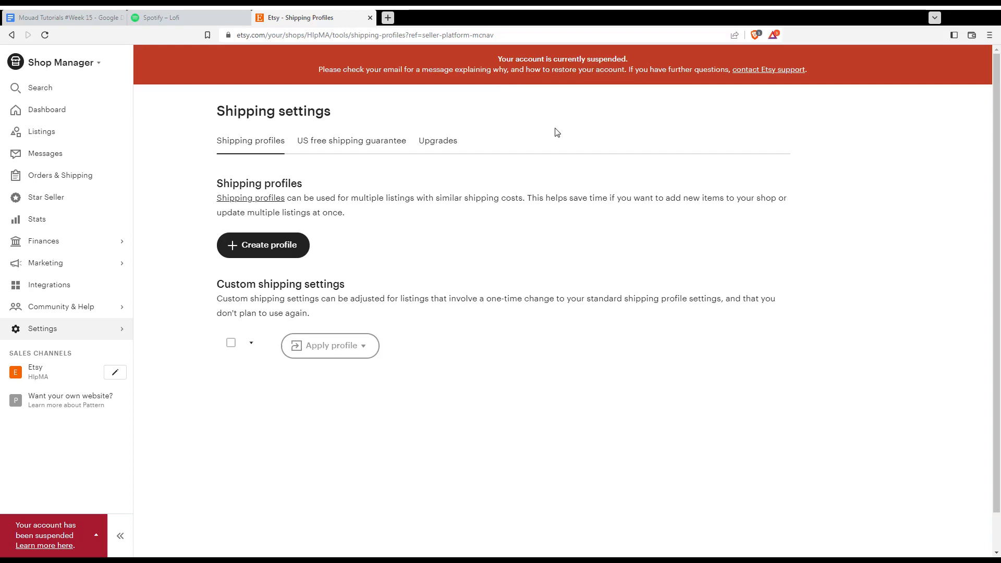
{"action": "mouse_move", "coordinate": [261, 255]}
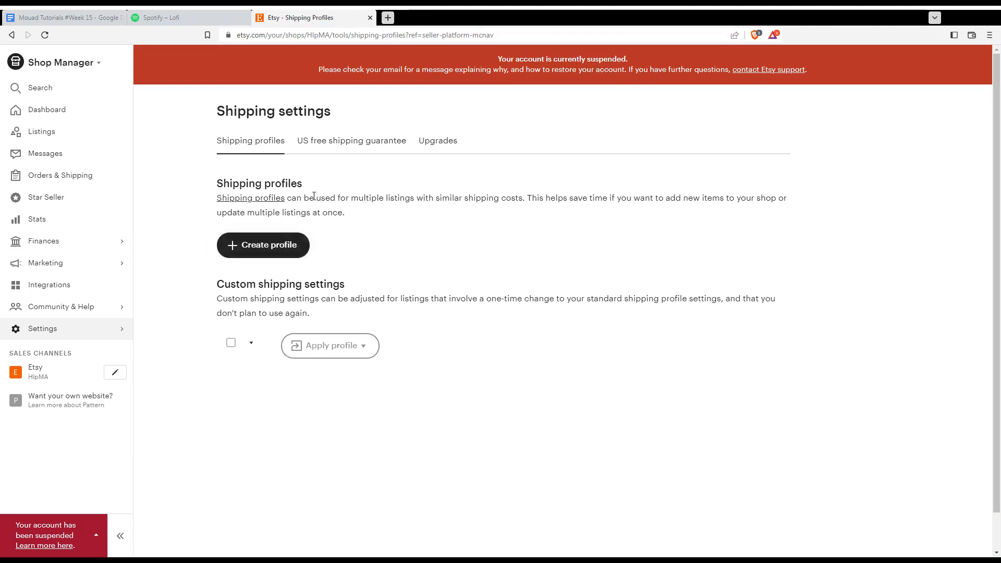
Step: Show the US free shipping guarantee tab and its Get started section
{"action": "left_click", "coordinate": [351, 140]}
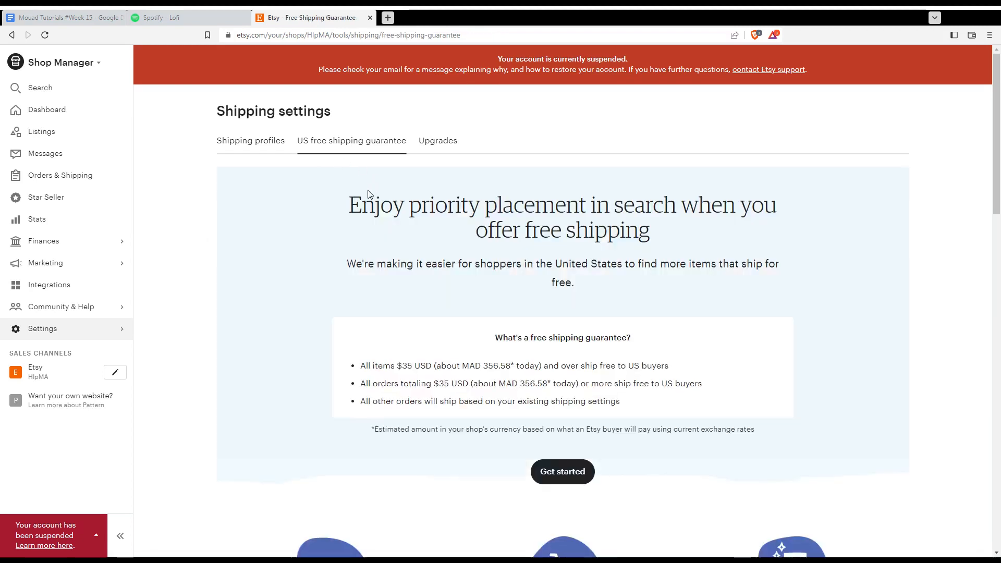
{"action": "scroll", "scroll_direction": "down", "scroll_amount": 3}
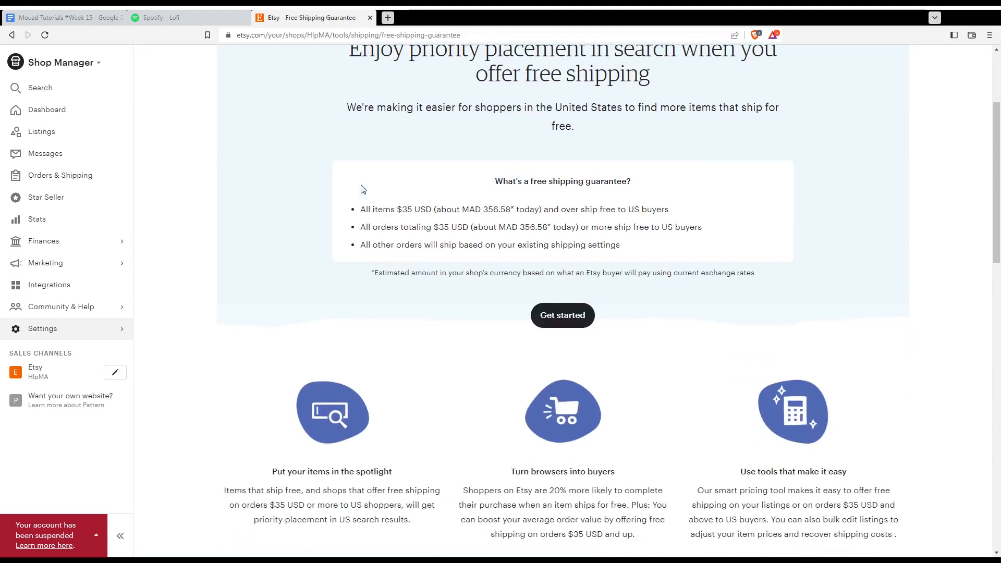
{"action": "mouse_move", "coordinate": [562, 315]}
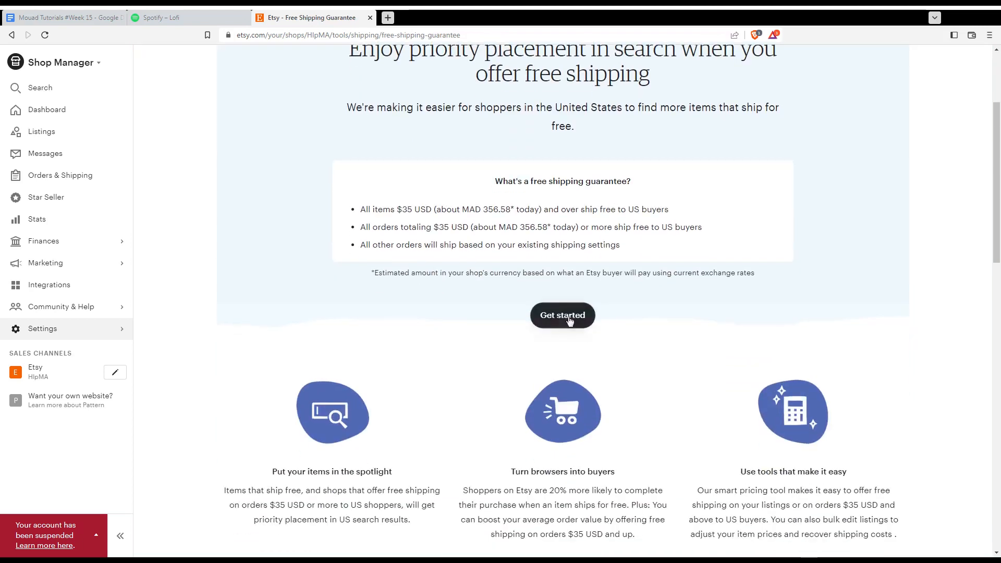
Step: Start setting up free shipping for US orders of $35 USD and up
{"action": "left_click", "coordinate": [562, 315]}
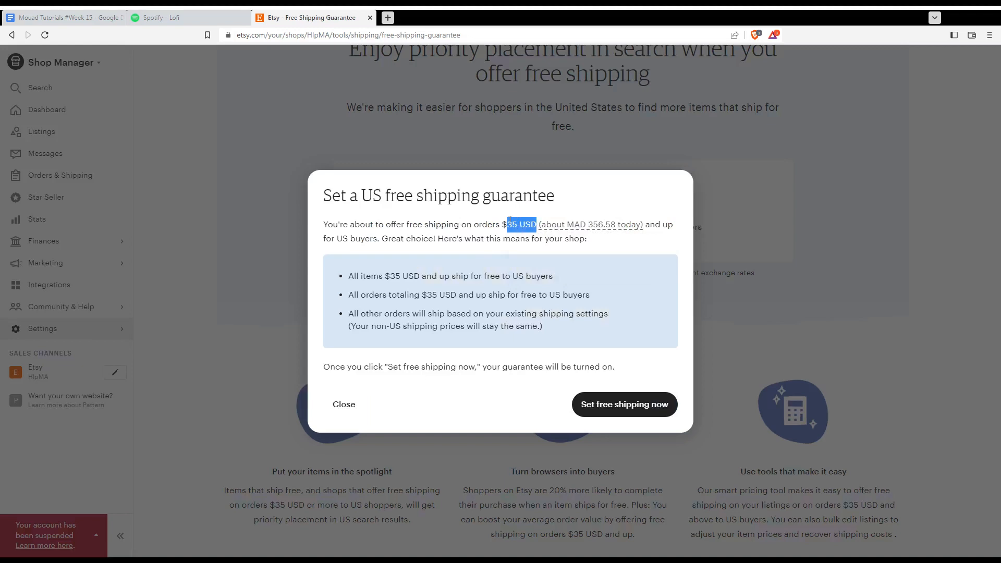
{"action": "mouse_move", "coordinate": [599, 213]}
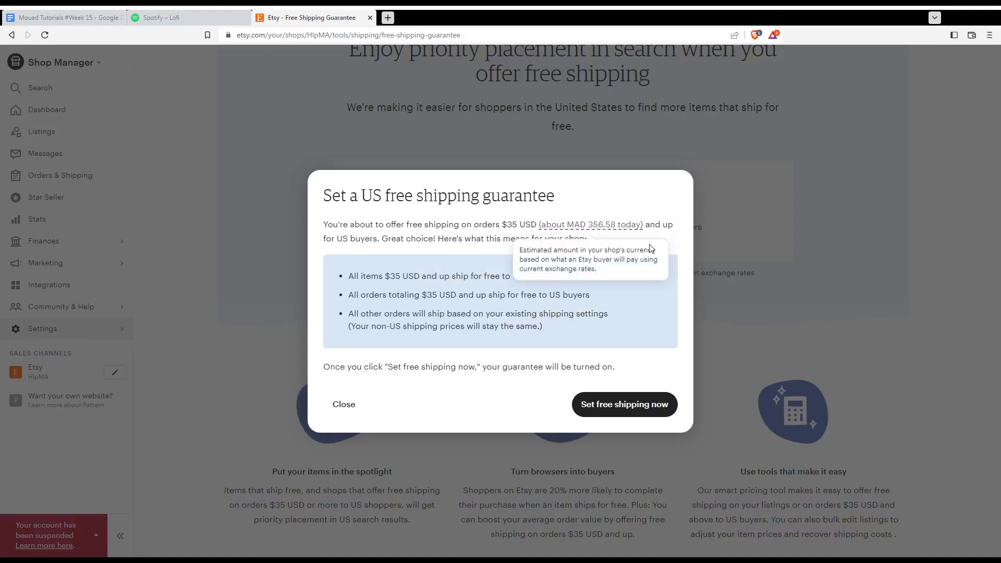
{"action": "mouse_move", "coordinate": [414, 253]}
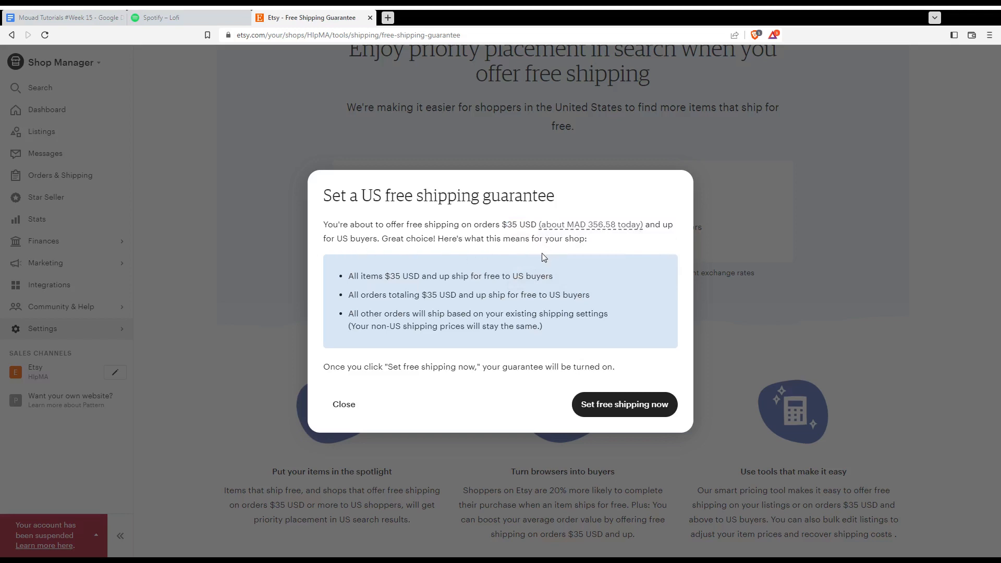
{"action": "mouse_move", "coordinate": [345, 279]}
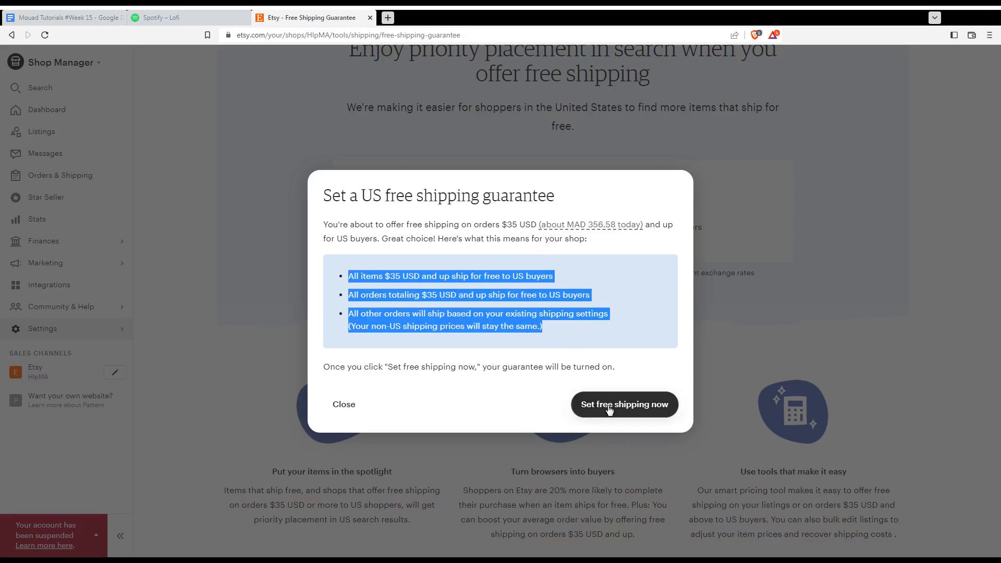
Step: Confirm the US free shipping guarantee and dismiss the success message
{"action": "left_click", "coordinate": [623, 404]}
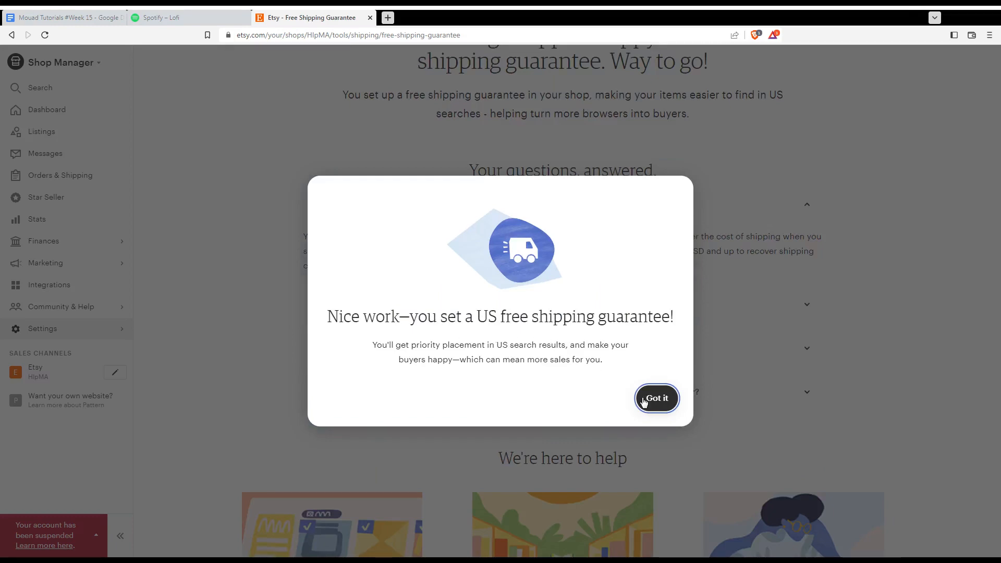
{"action": "left_click", "coordinate": [656, 397]}
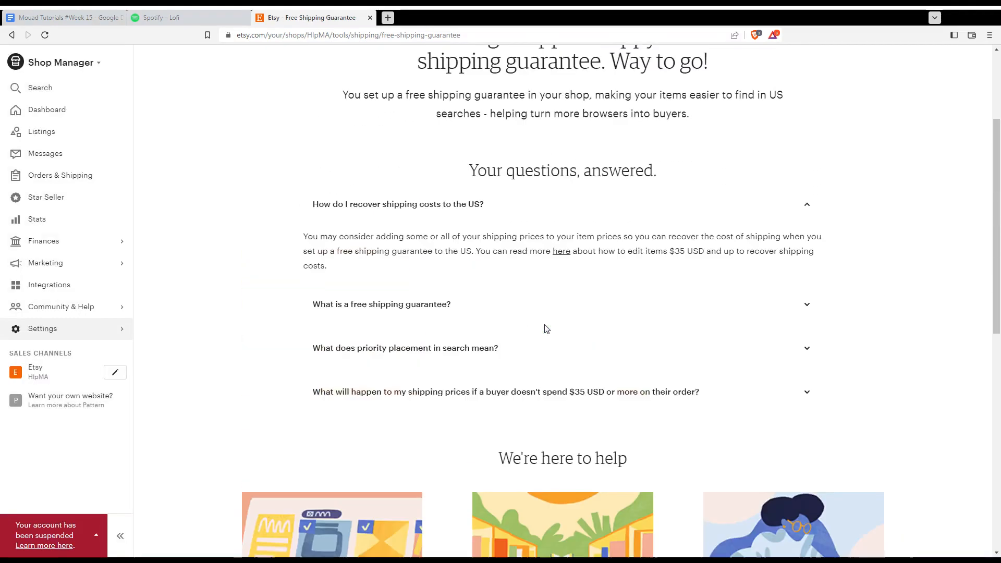
{"action": "scroll", "scroll_direction": "up", "scroll_amount": 3}
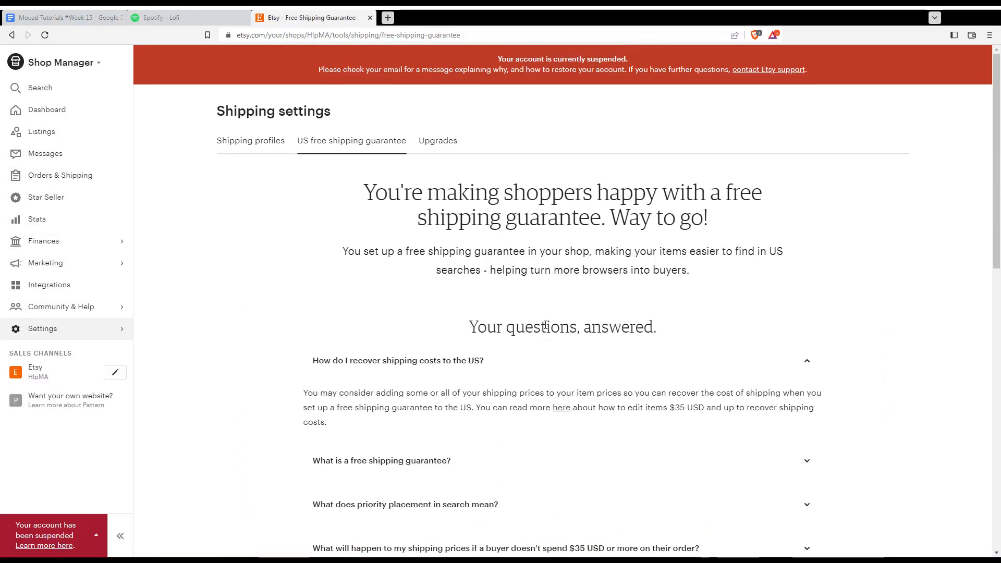